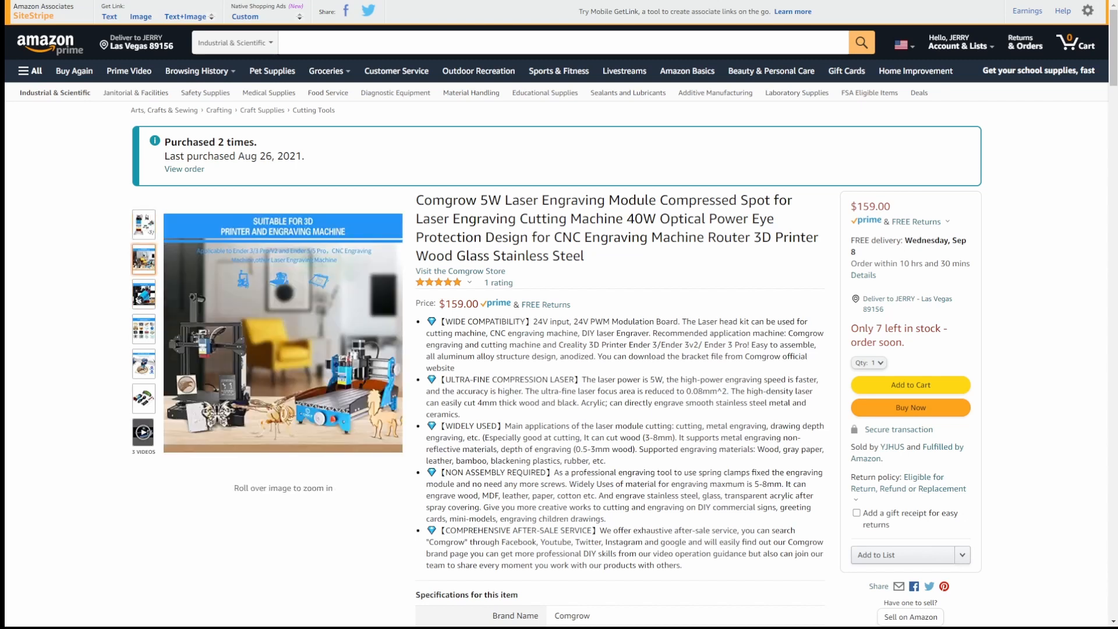
Show the photo of the laser head kit with goggles and cables as the main image
left_click(142, 259)
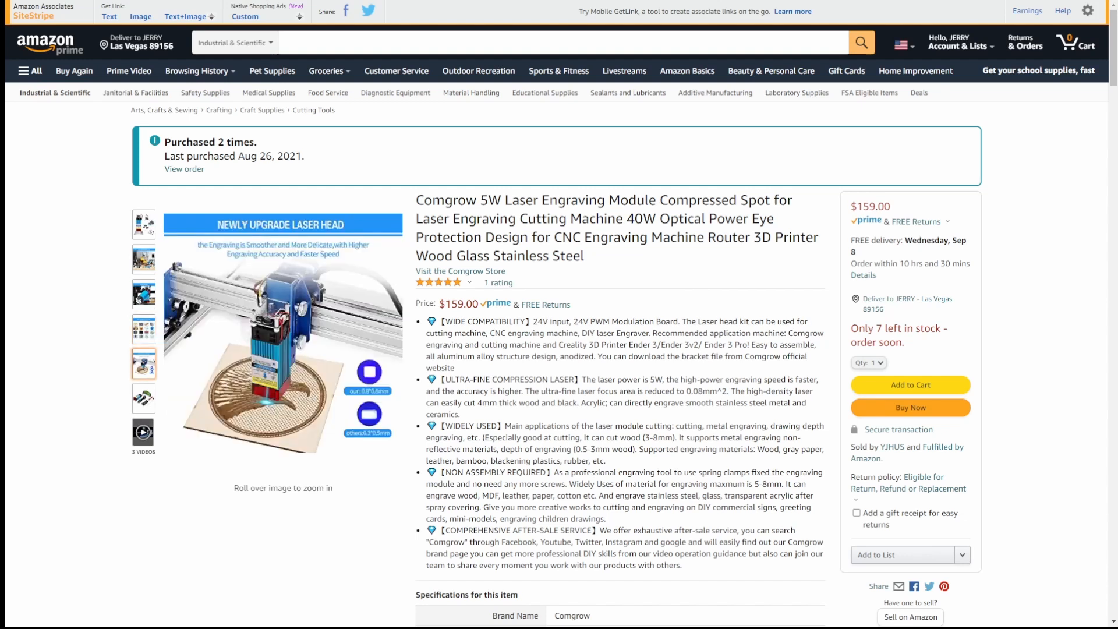
left_click(143, 398)
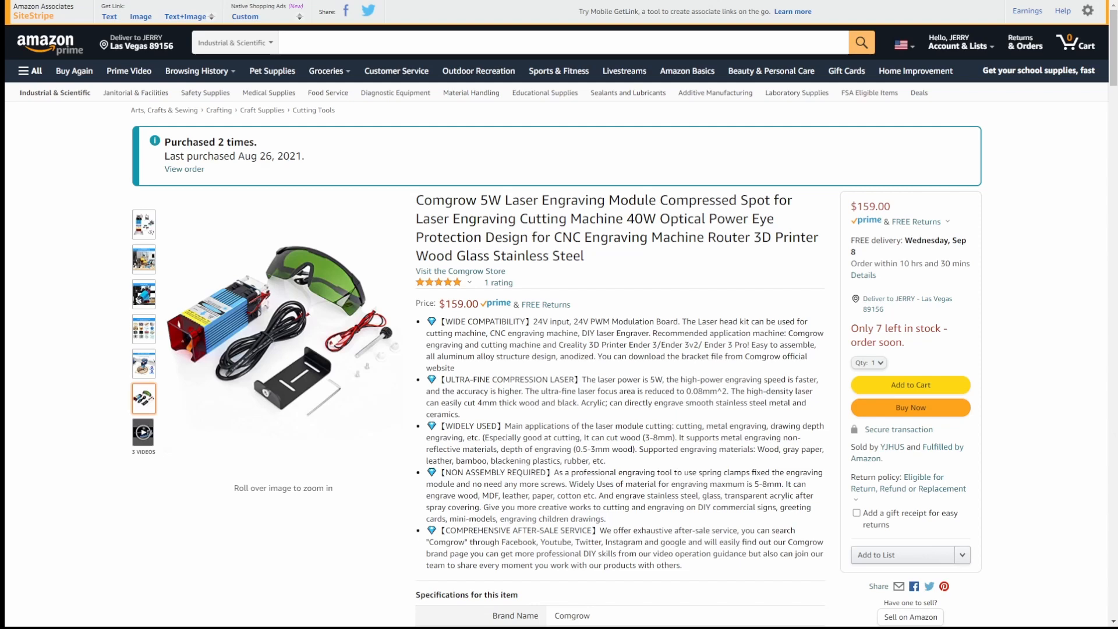
Scroll to the Product Description with its warning, software steps and package contents
scroll("down", 3)
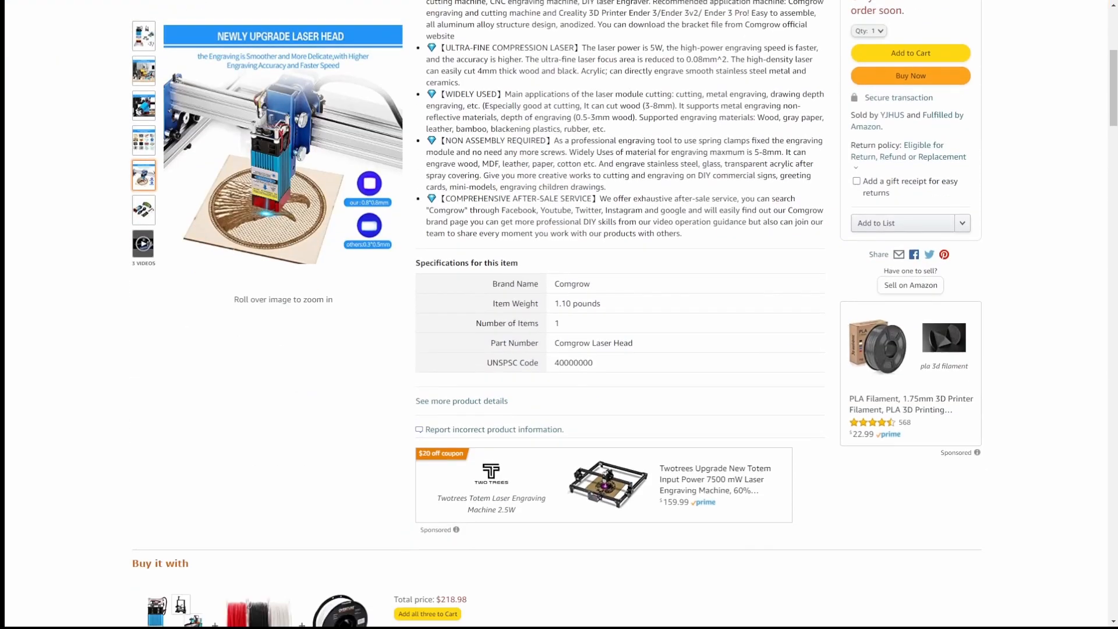
scroll("down", 3)
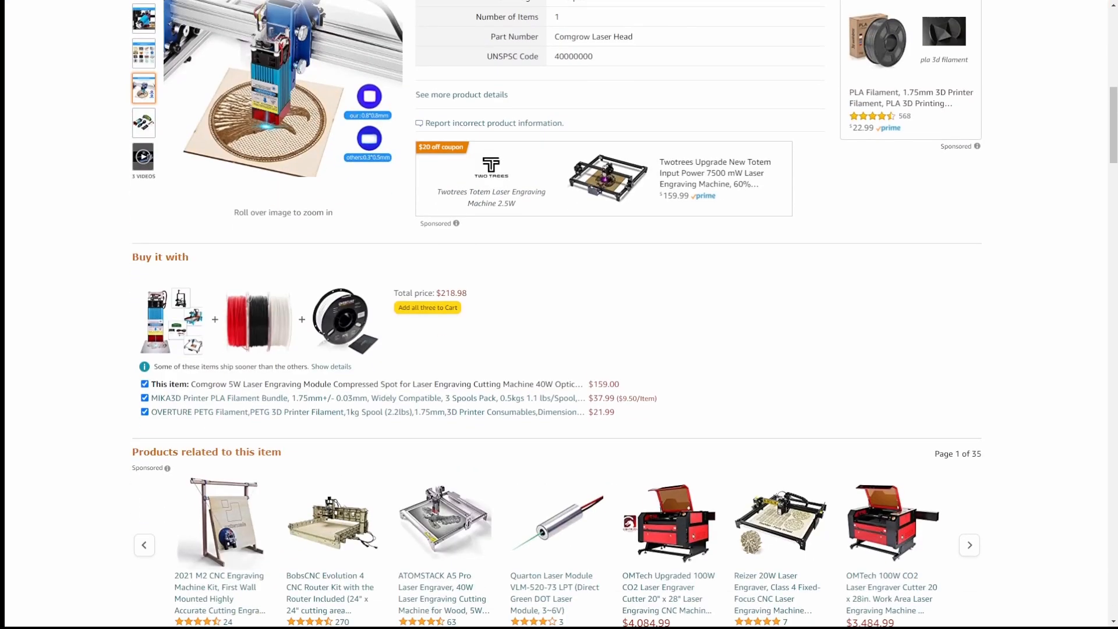
scroll("down", 3)
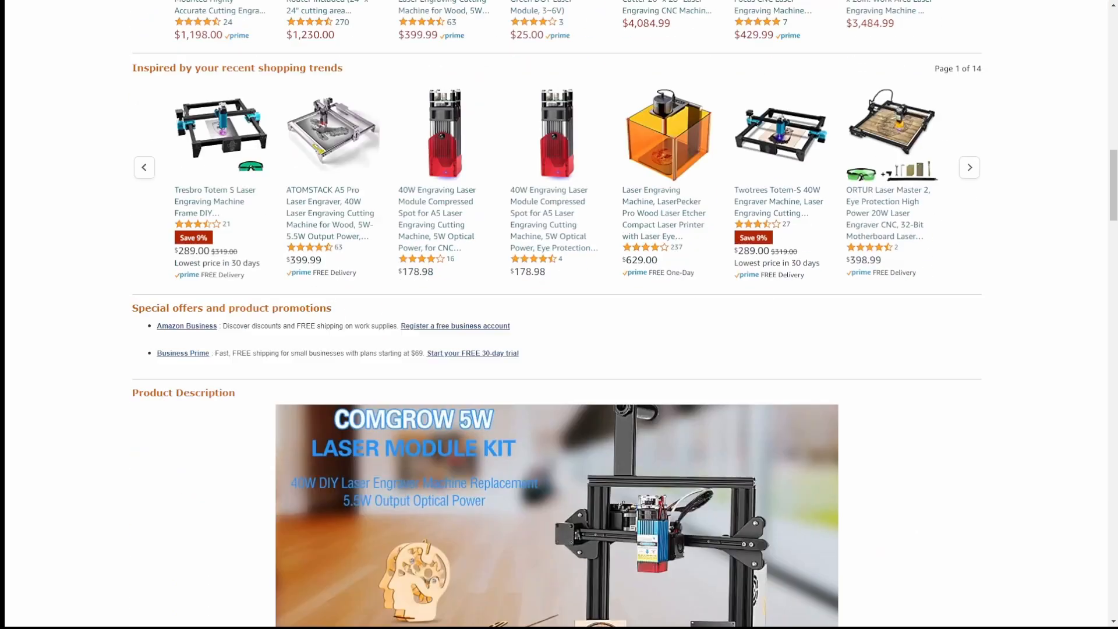
scroll("down", 3)
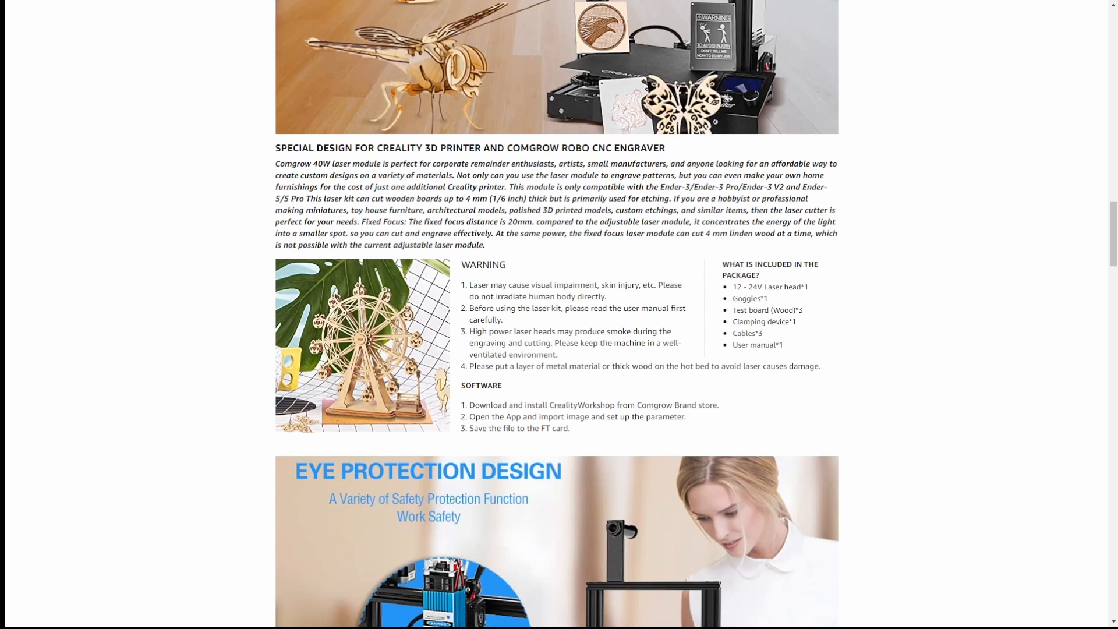
Scroll through the Ender 3 installation steps to step 5 (Z-axis height) and the specifications table
scroll("down", 3)
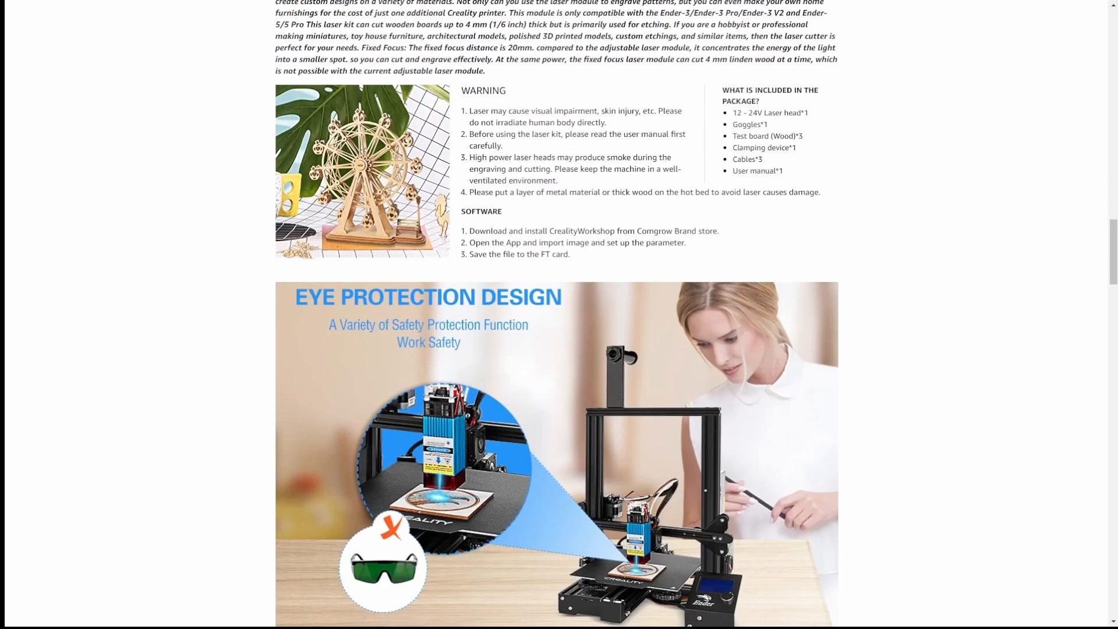
scroll("down", 3)
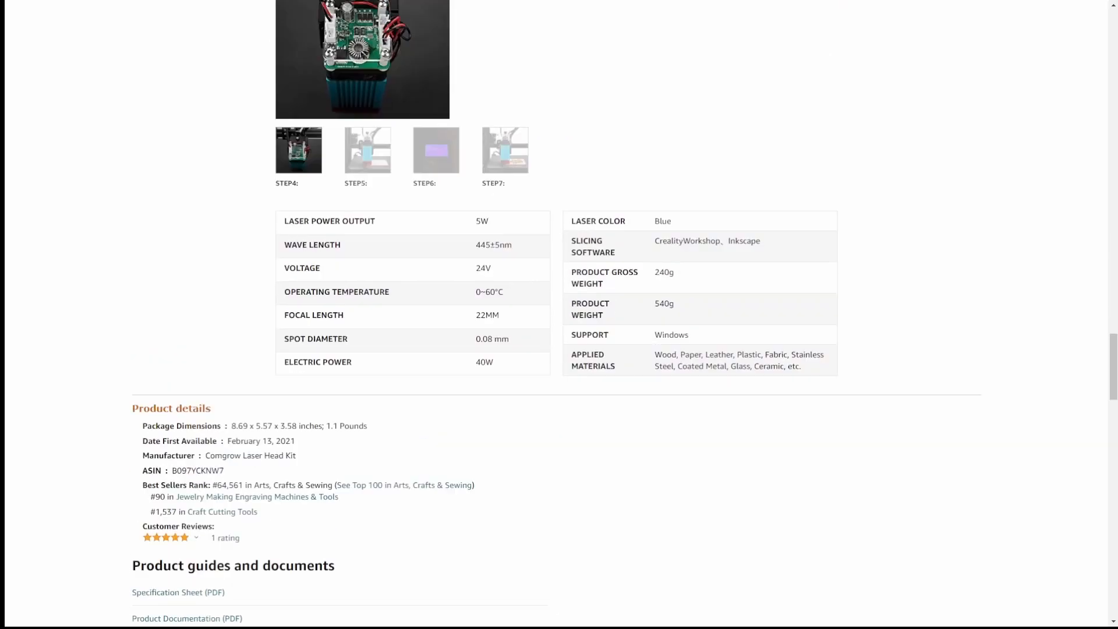
scroll("up", 3)
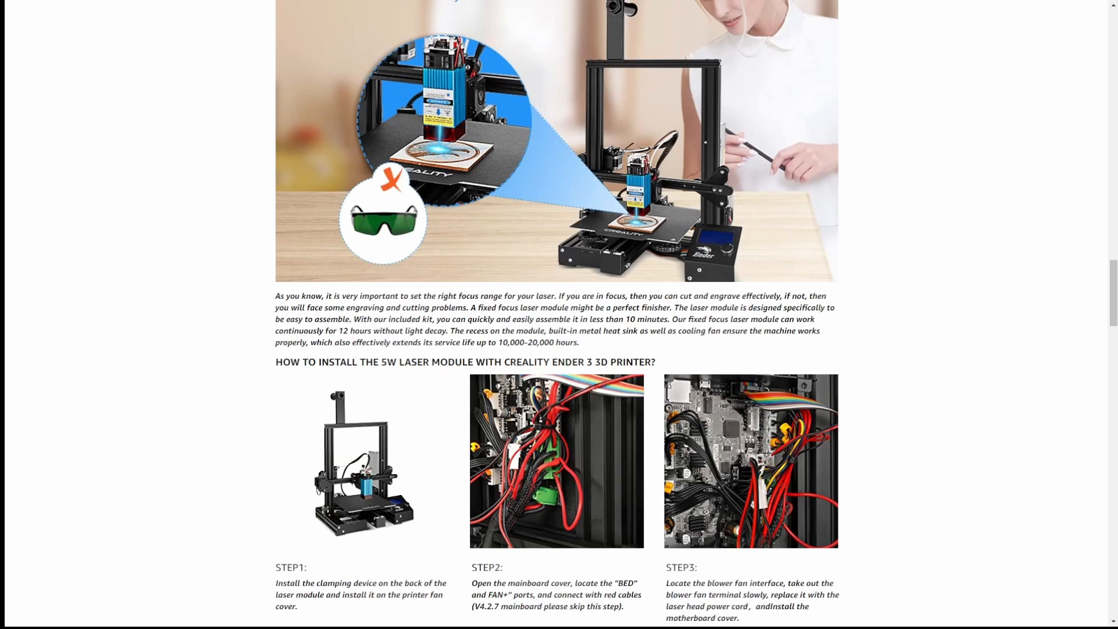
scroll("down", 3)
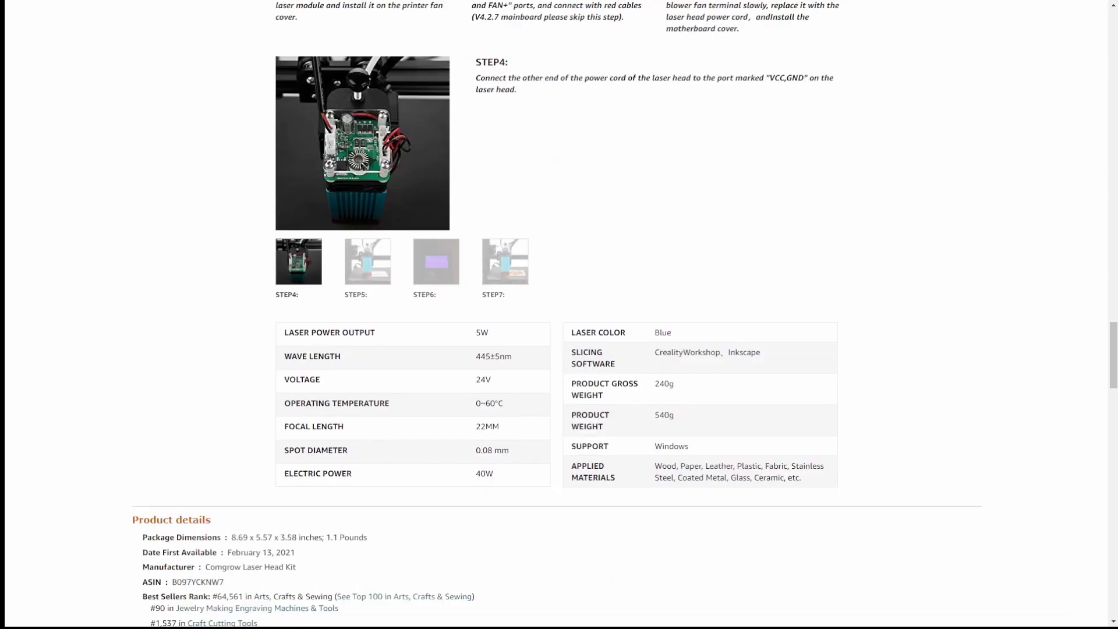
scroll("down", 3)
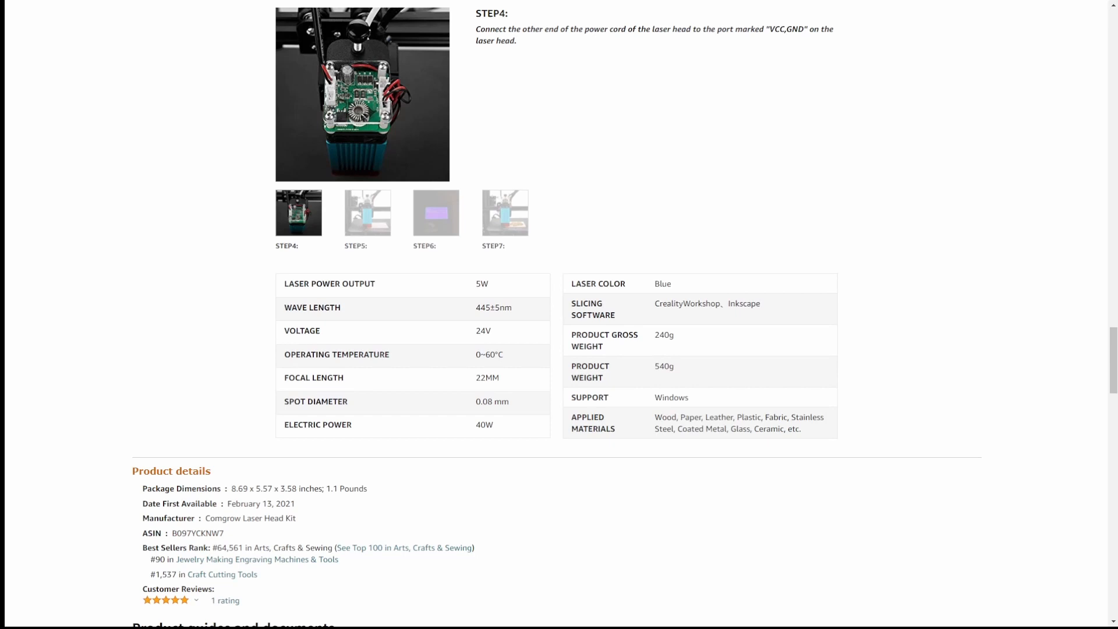
scroll("down", 3)
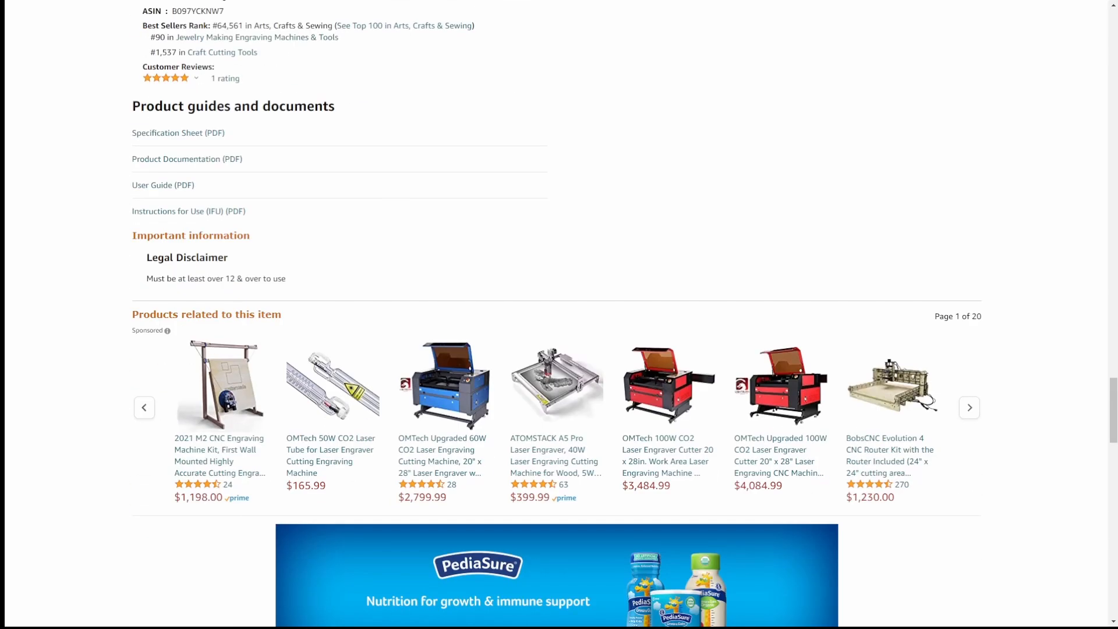
scroll("down", 3)
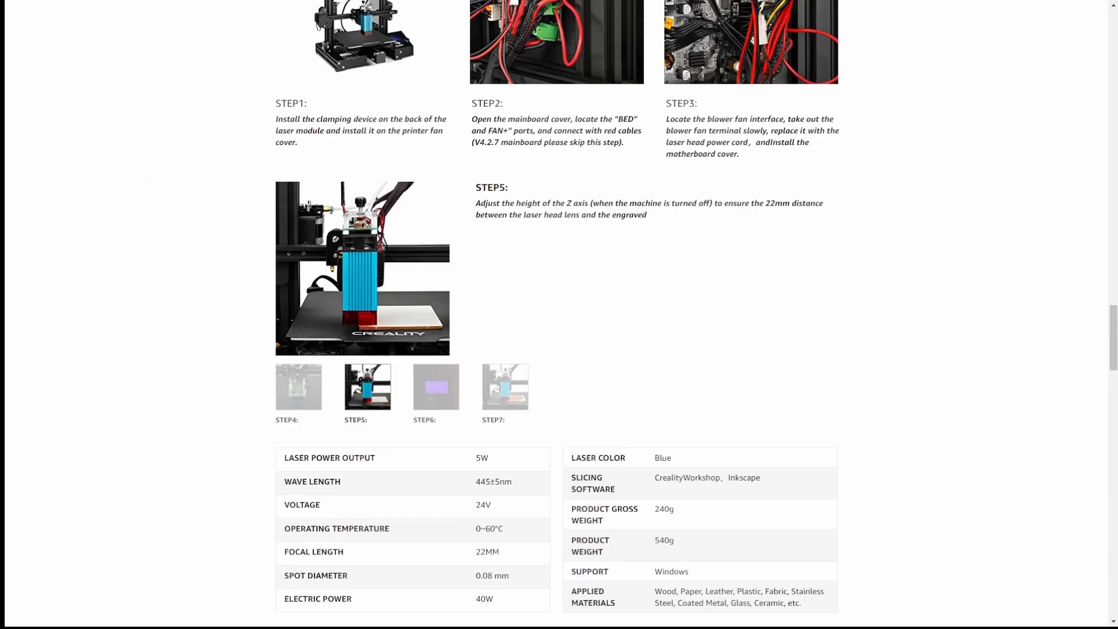